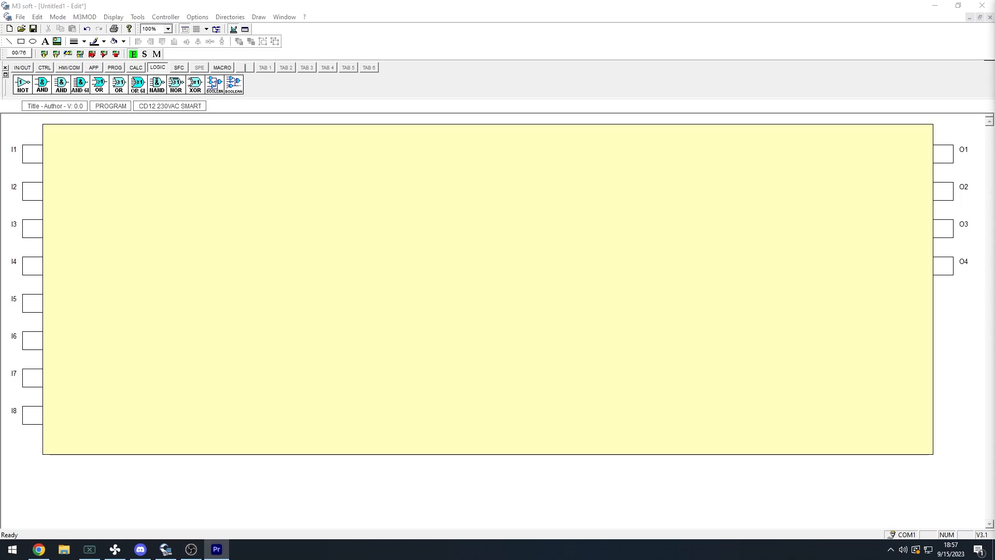
mouse_move(568, 338)
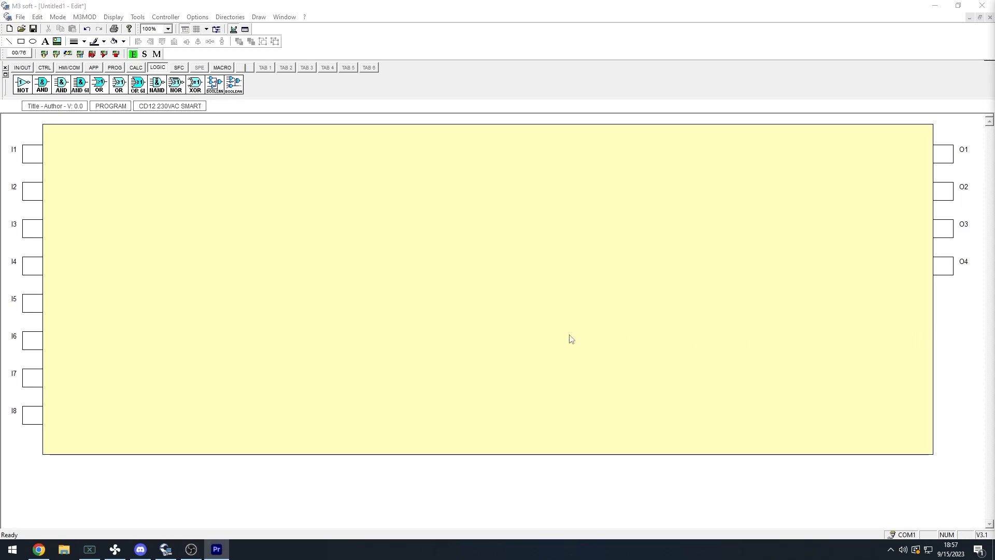
mouse_move(563, 339)
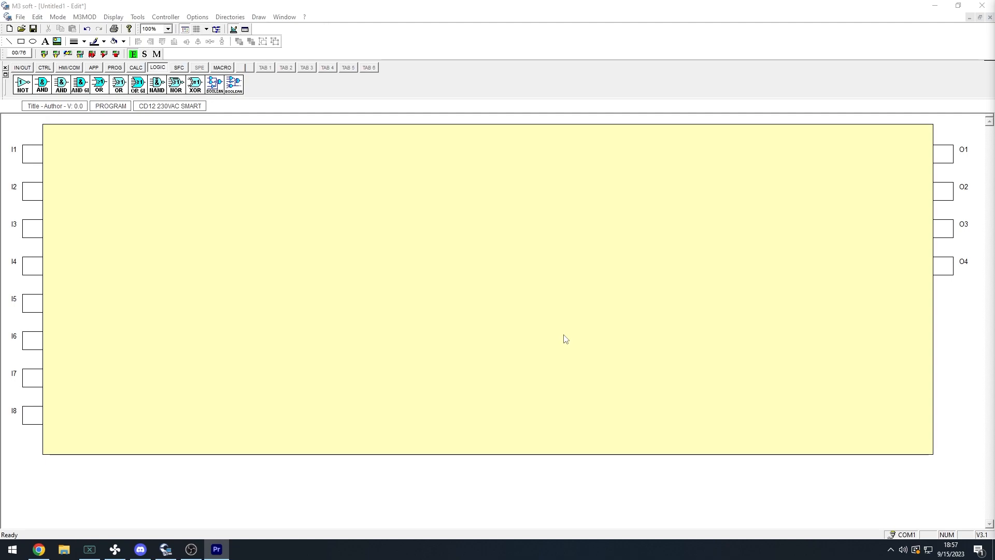
mouse_move(129, 232)
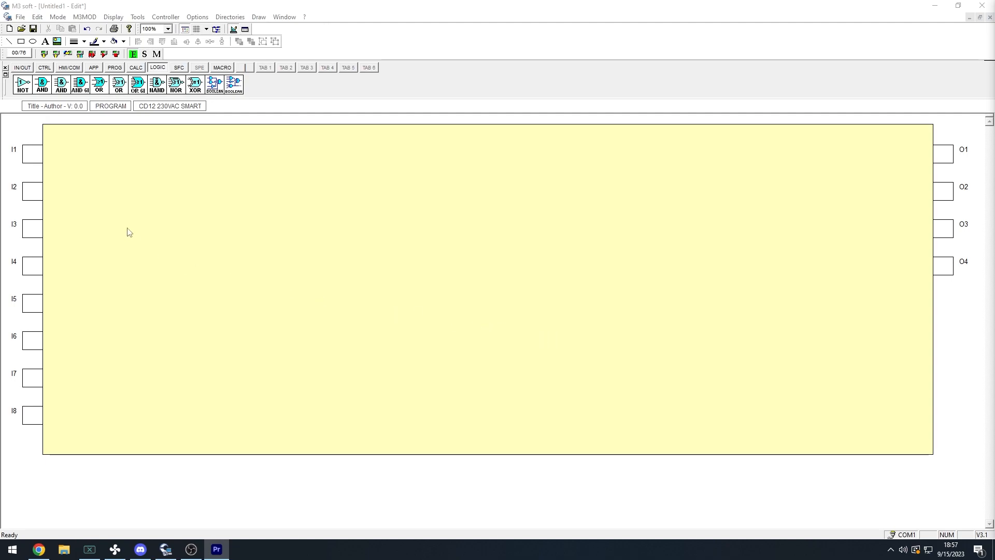
Place a DI block B10 on input I1 and give it the switch picture
click(23, 67)
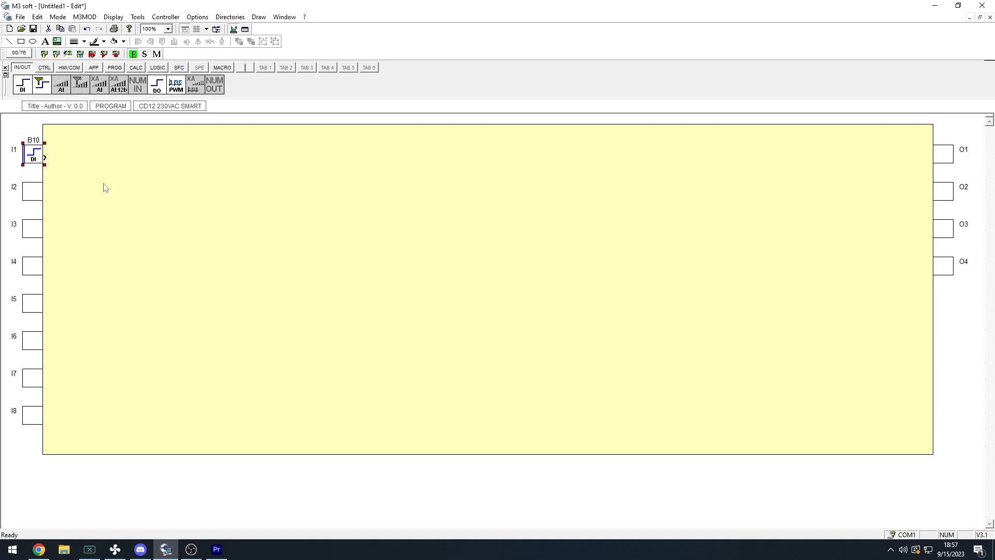
double_click(32, 156)
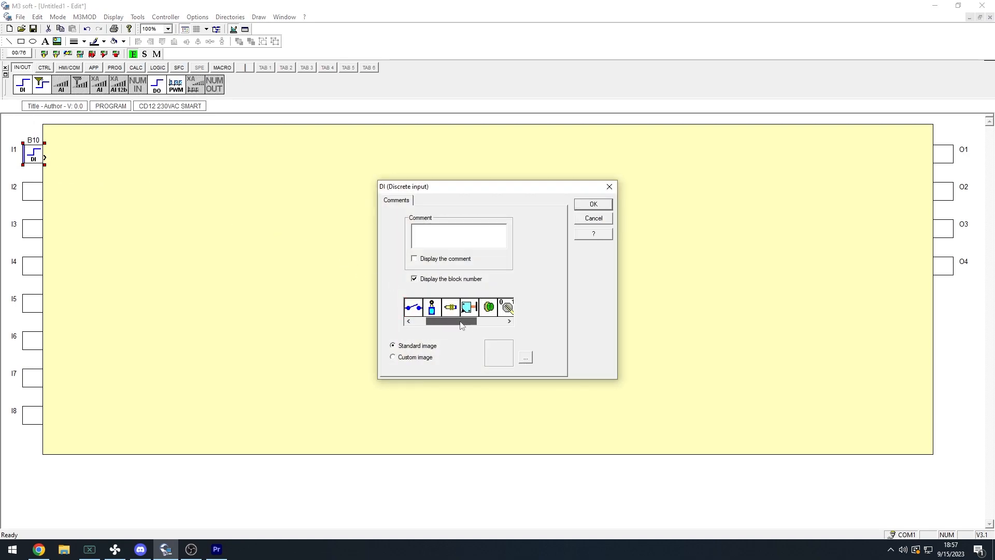
click(509, 321)
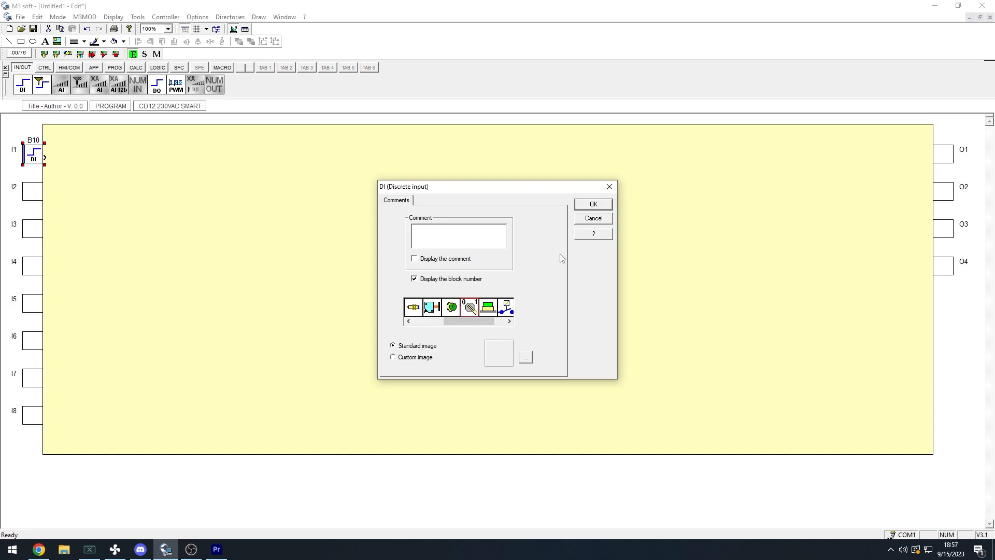
click(593, 203)
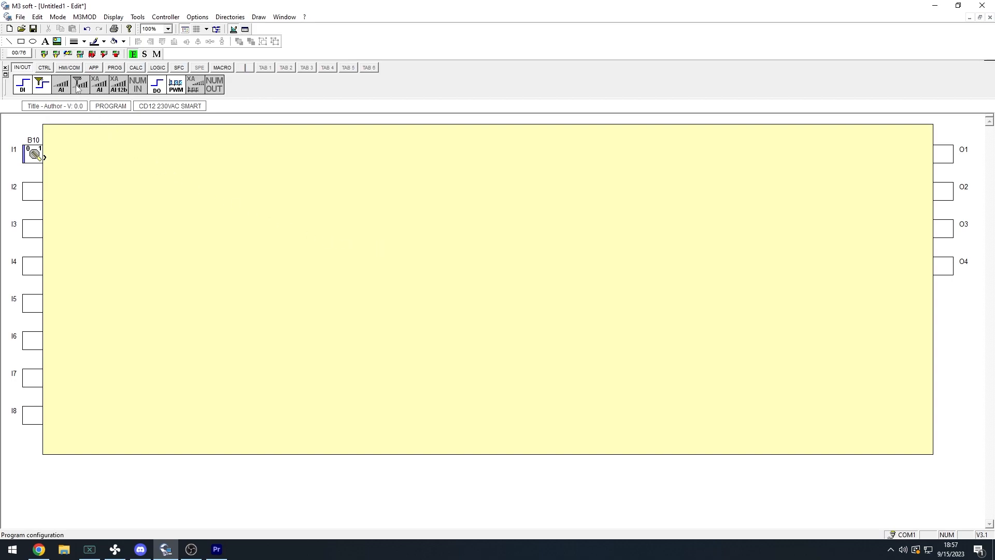
Place LCD display block B11 with the text 'Hello World'
click(69, 67)
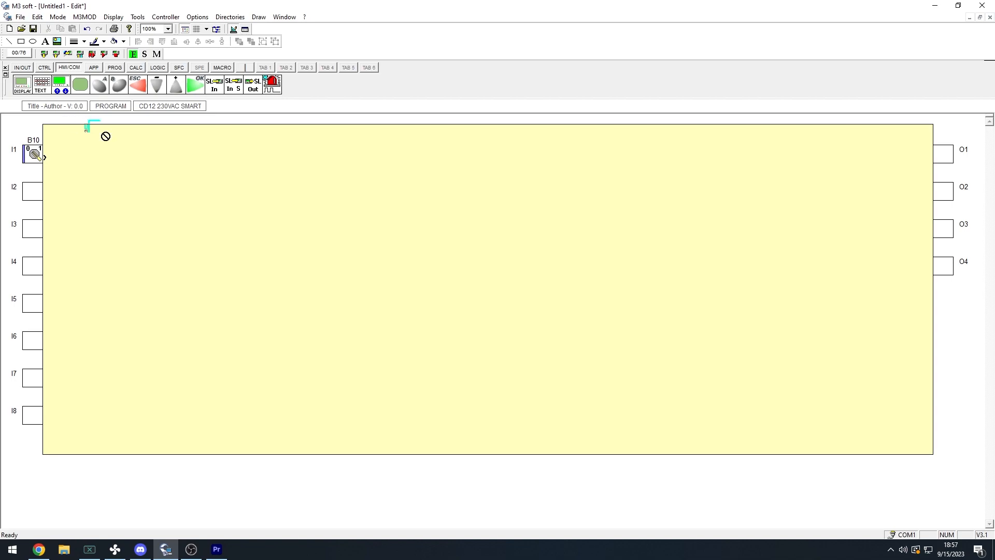
click(303, 171)
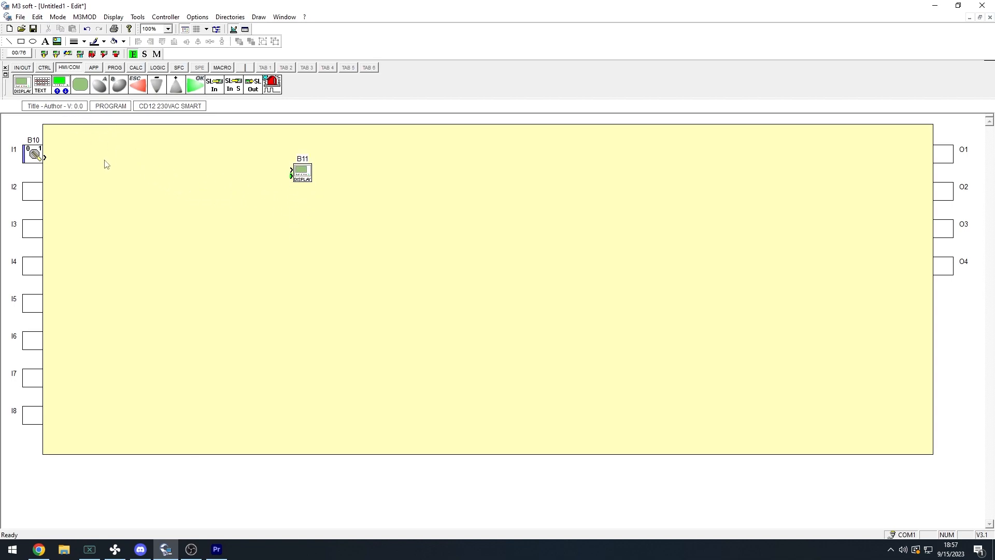
double_click(302, 171)
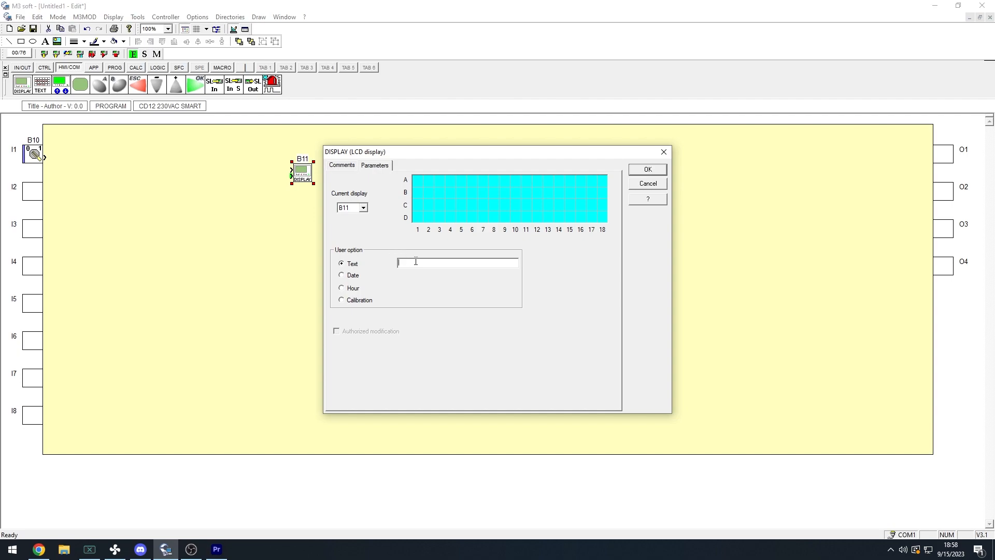
text(Hello Wo)
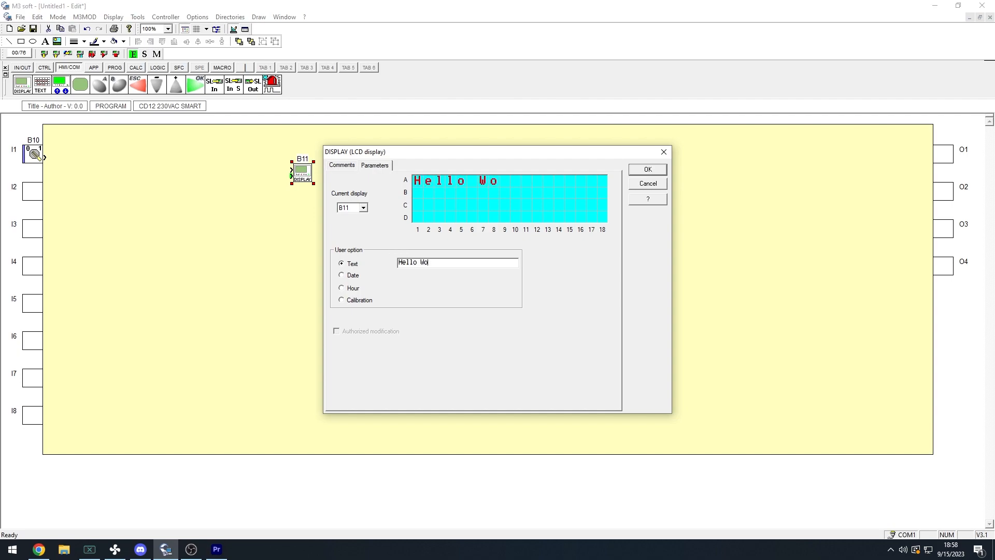
text(rld)
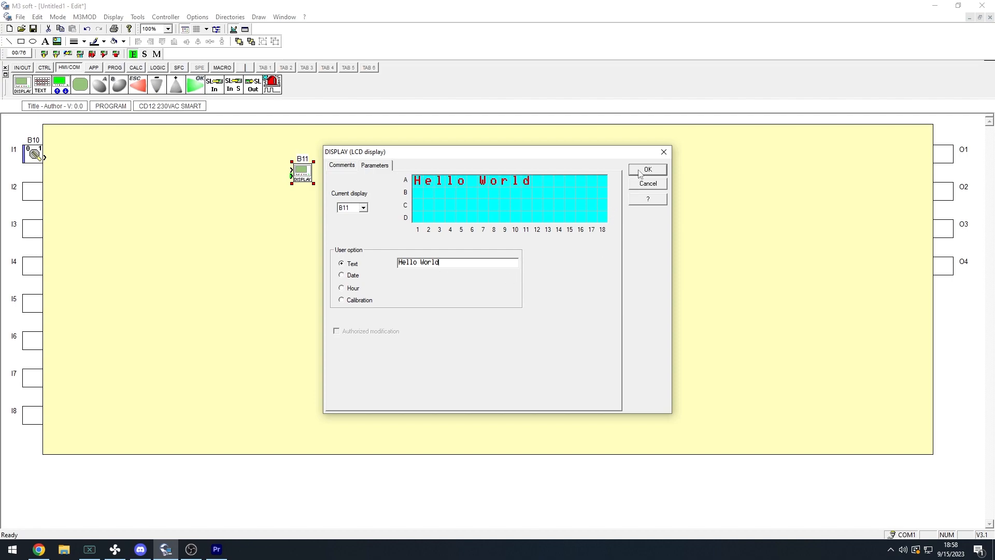
click(647, 170)
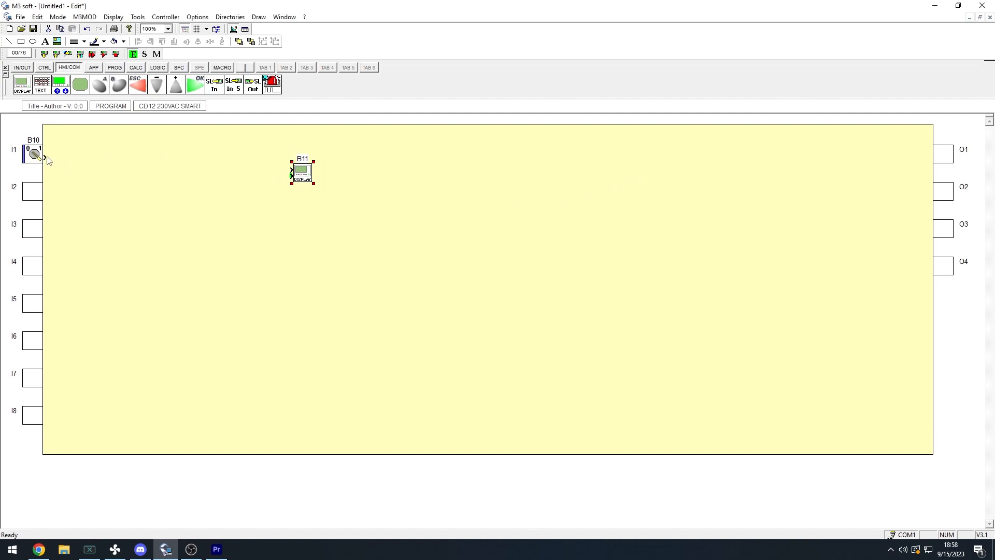
Wire the switch input B10's output to the display block B11
drag(42, 156, 290, 173)
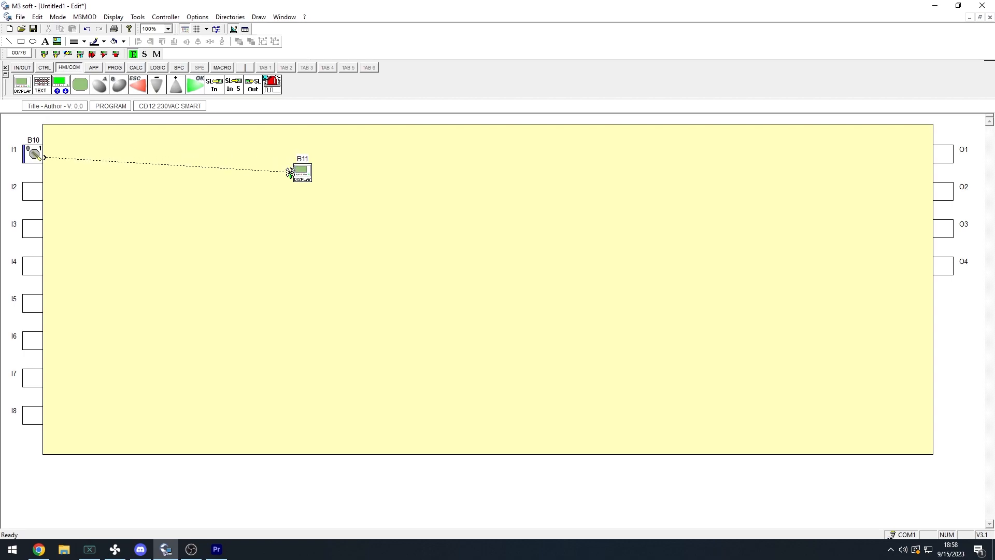
click(289, 171)
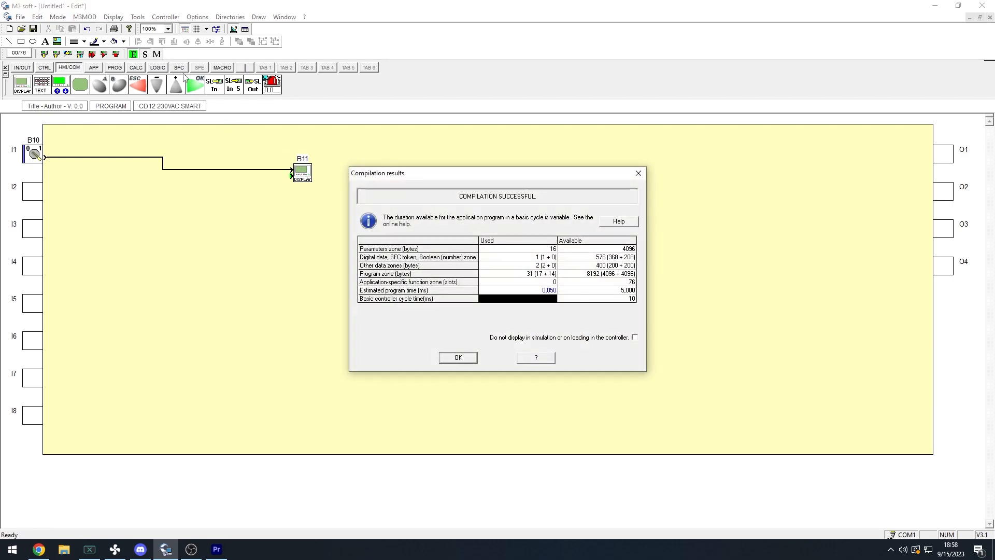
Dismiss the compilation results to enter simulation mode
click(458, 358)
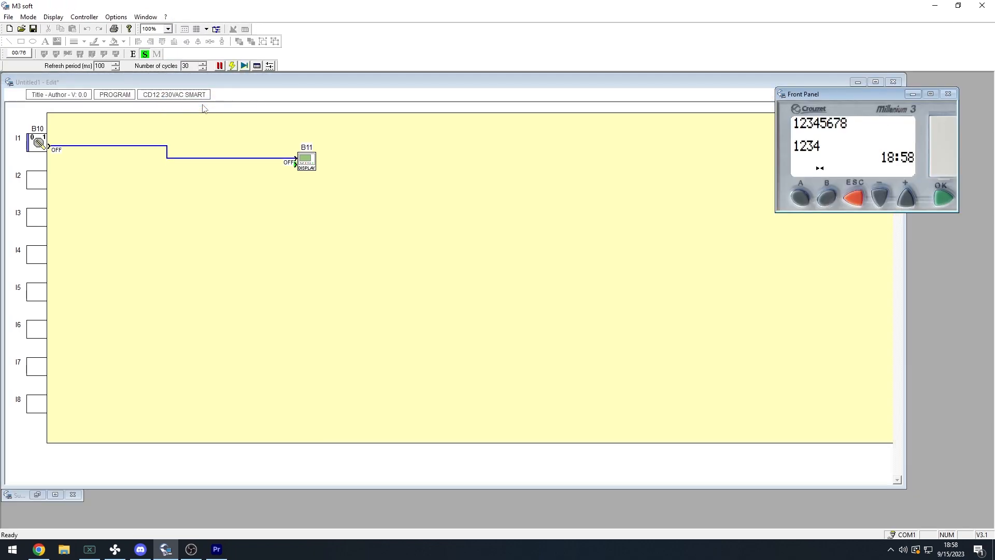
mouse_move(651, 203)
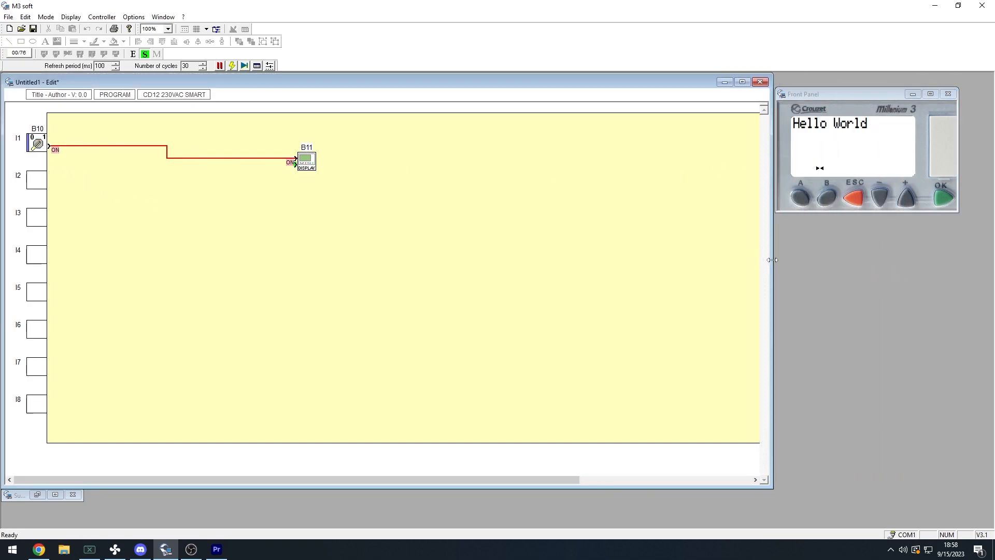
mouse_move(821, 164)
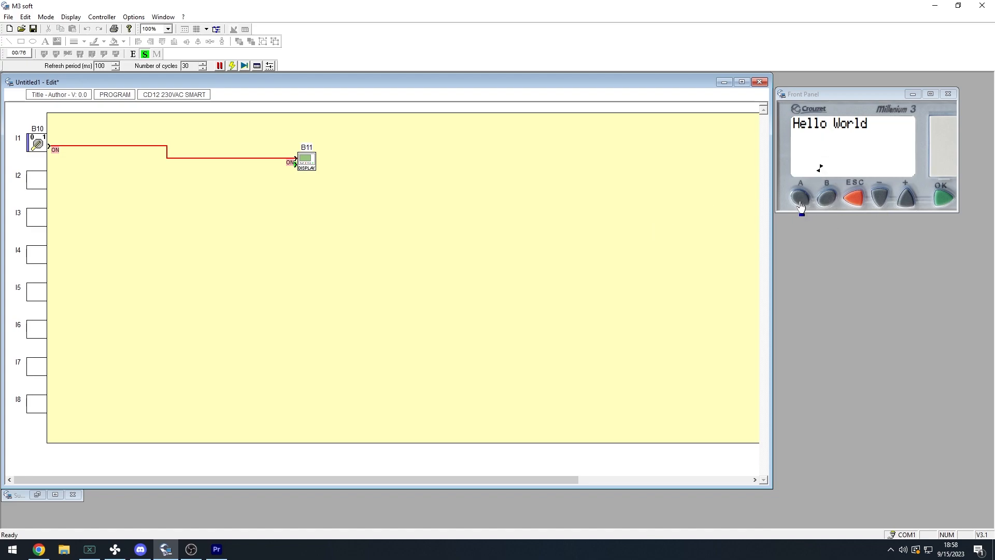
mouse_move(879, 209)
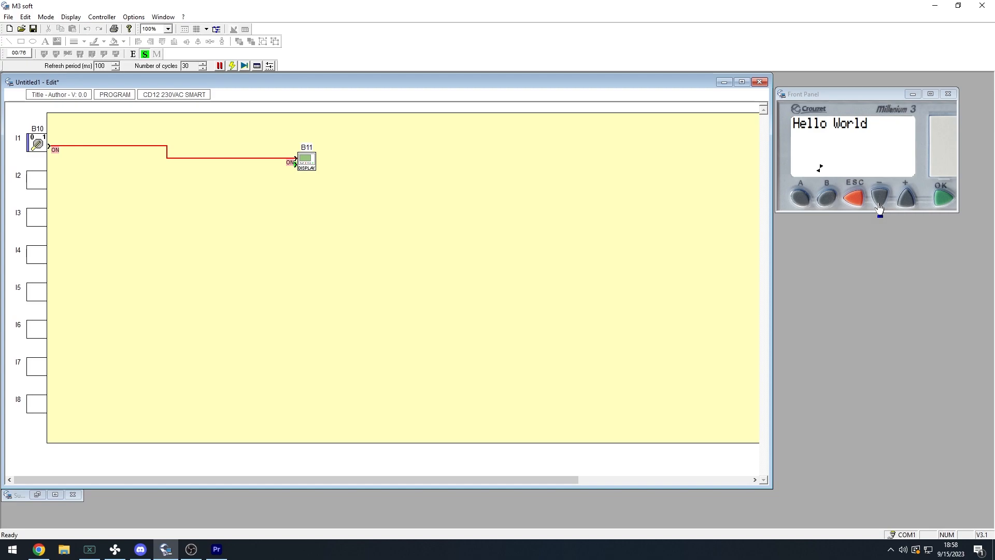
mouse_move(906, 206)
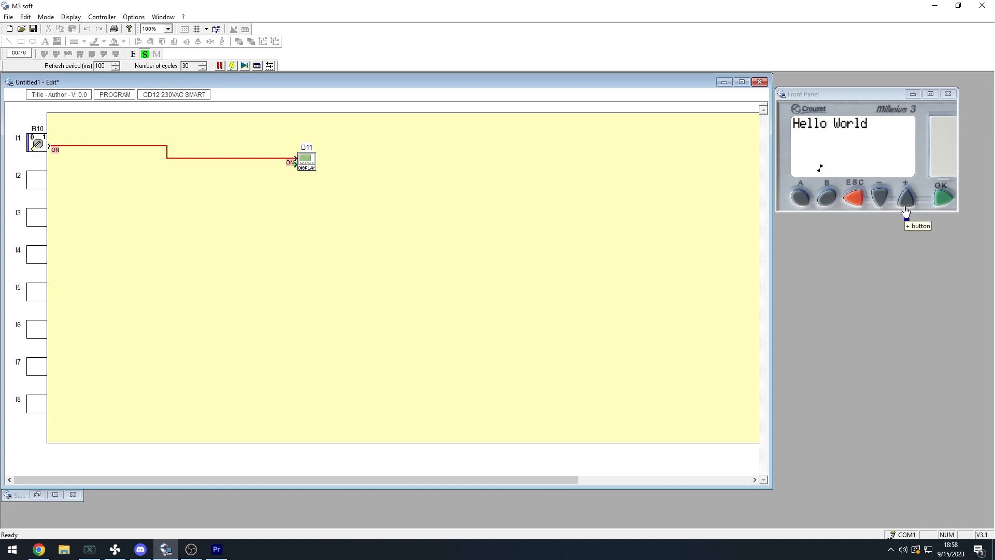
mouse_move(637, 255)
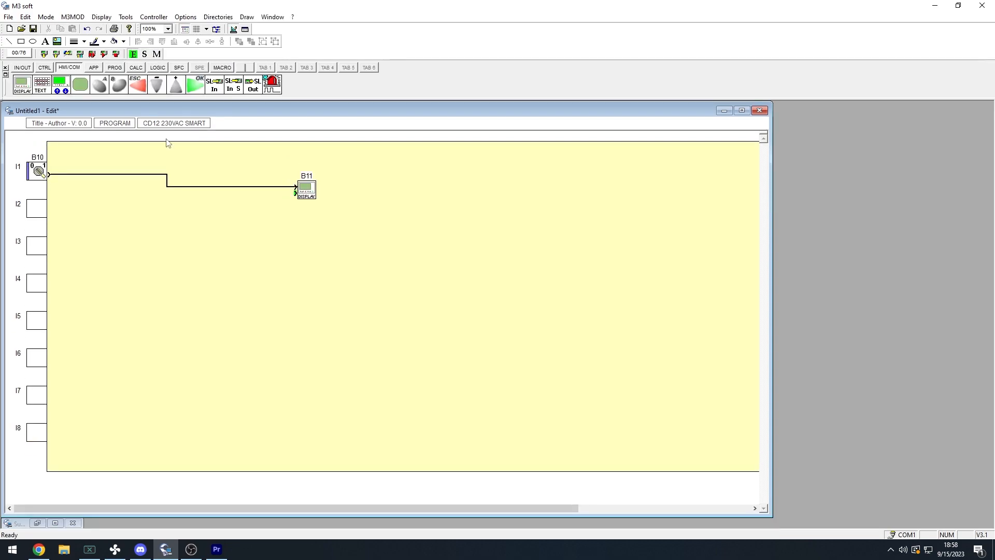
mouse_move(193, 163)
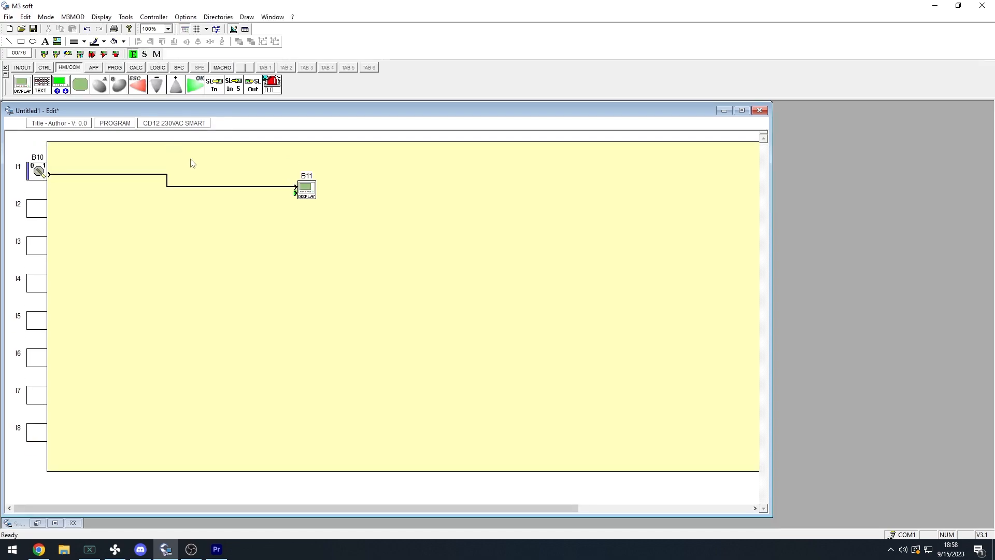
Drop an AND block B12 from LOGIC and fetch a button input from HMI/COM
click(158, 66)
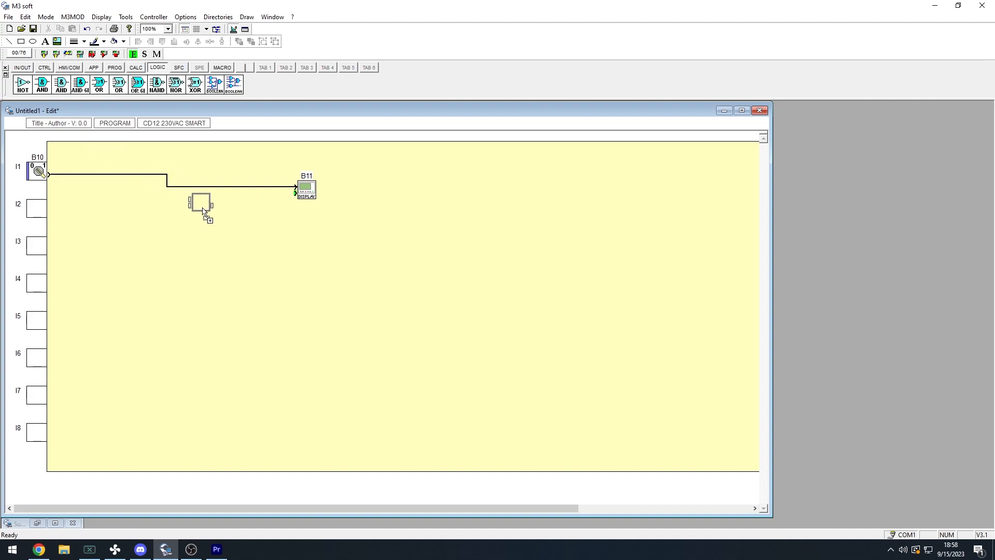
click(202, 202)
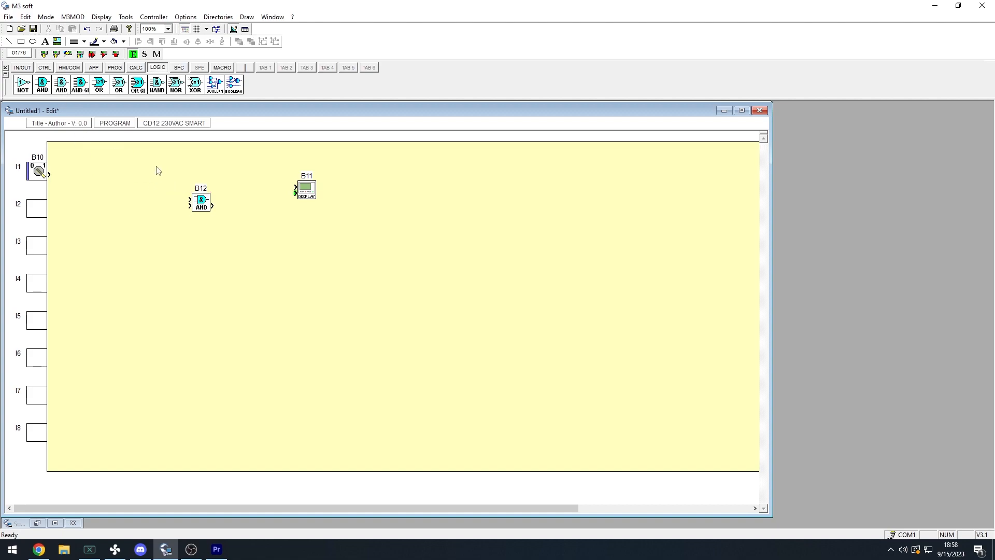
click(73, 67)
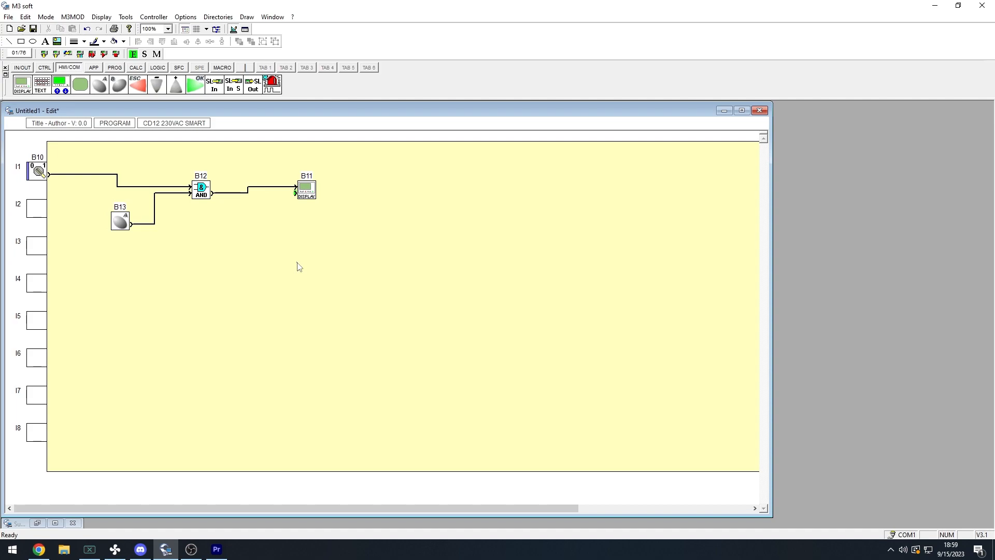
mouse_move(346, 256)
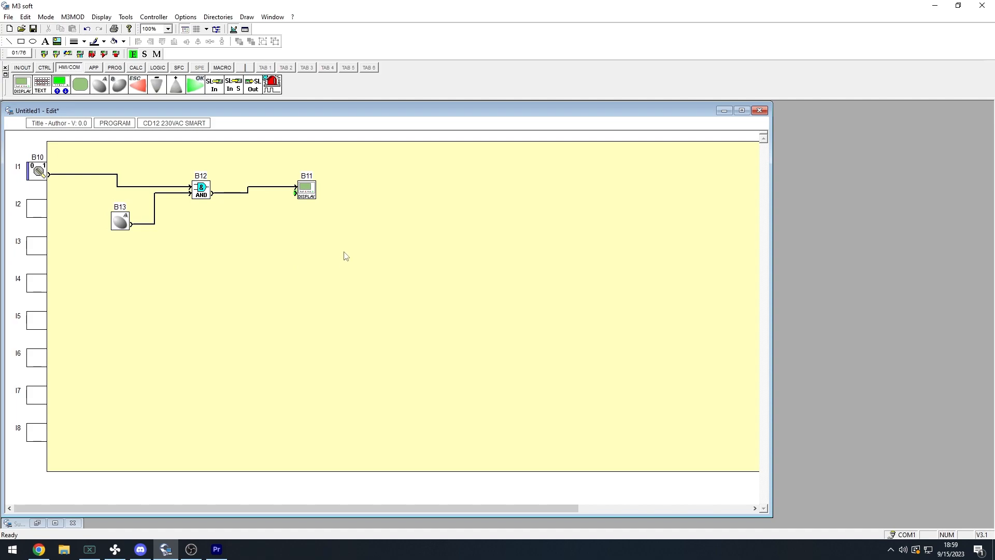
mouse_move(343, 256)
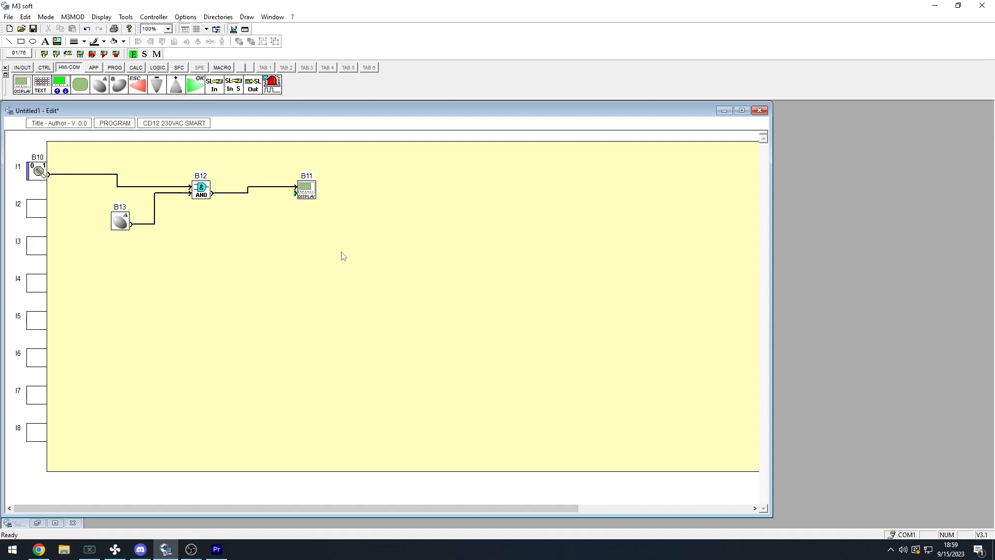
mouse_move(283, 275)
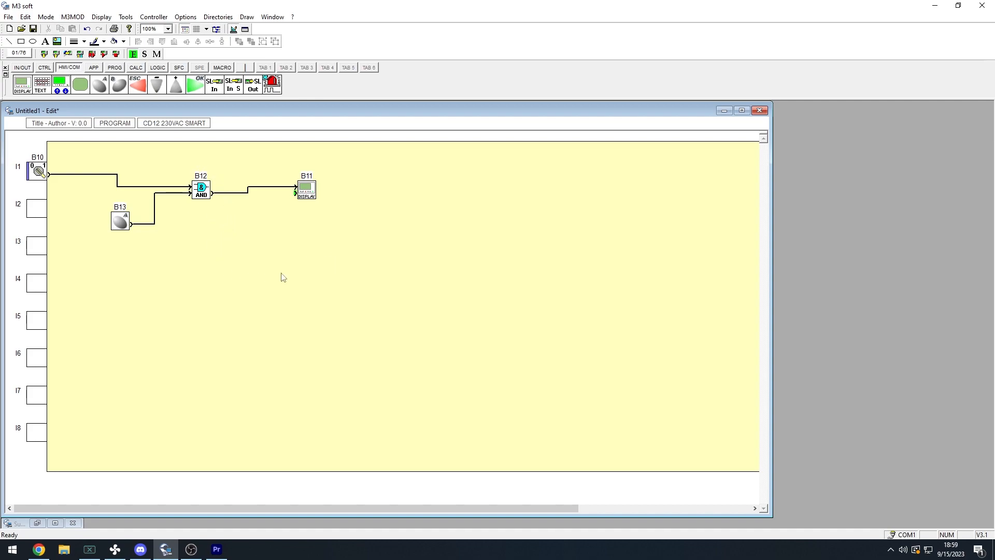
mouse_move(347, 276)
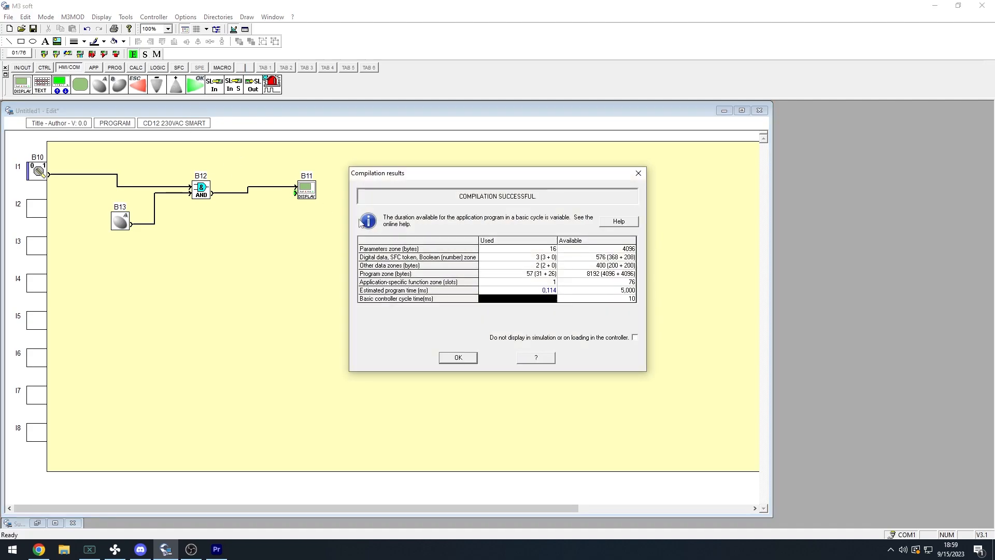
Start simulating with switch I1 and button B13 on so the AND shows Hello World
click(458, 357)
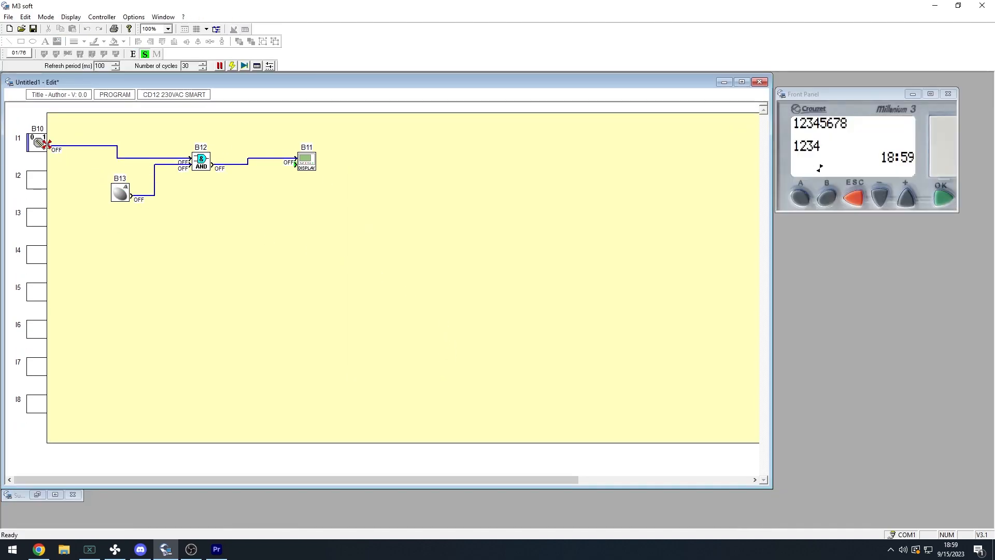
click(39, 144)
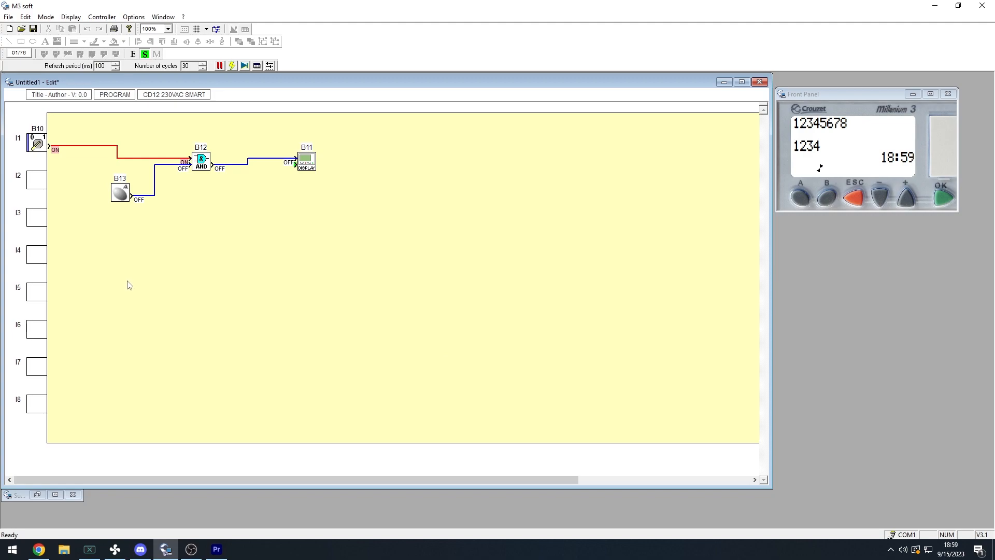
click(120, 193)
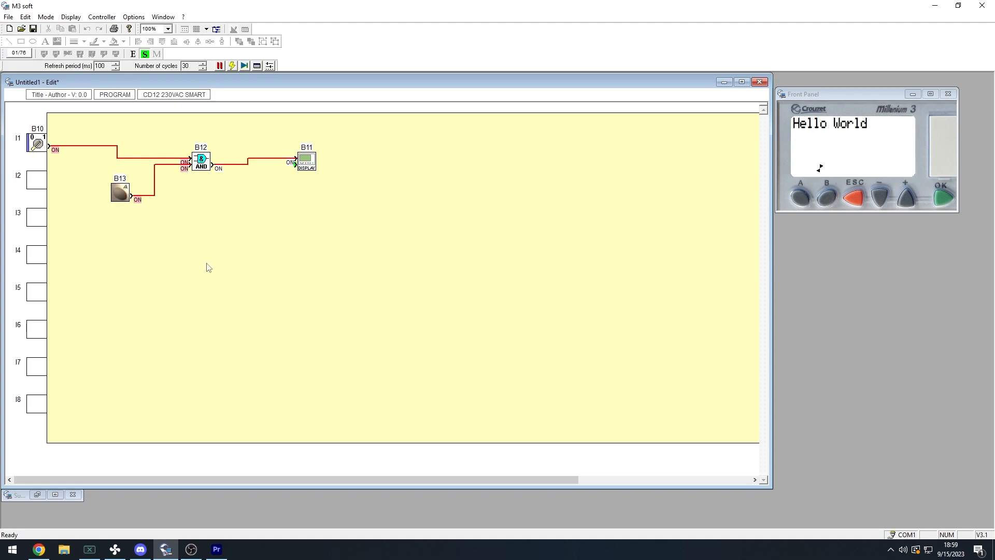
mouse_move(184, 259)
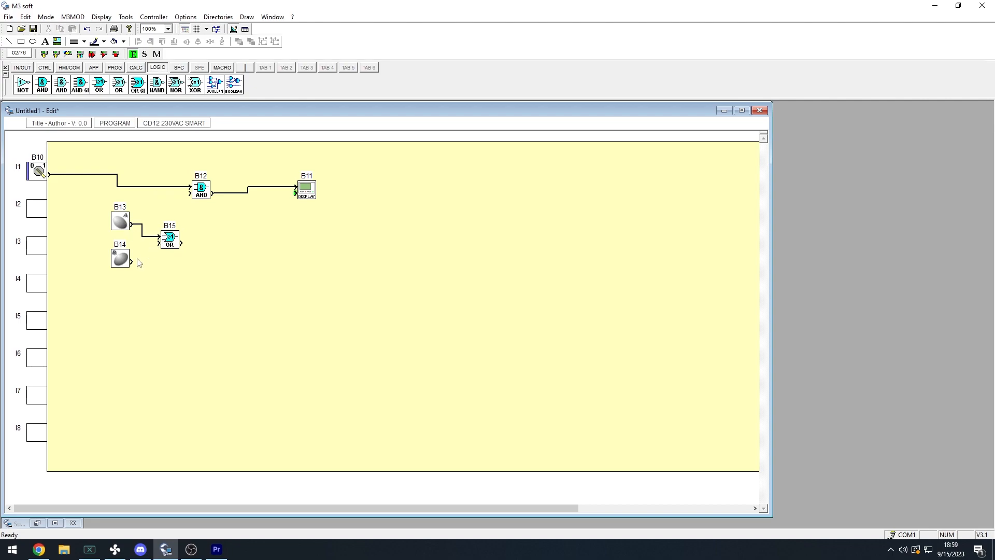
Wire the second button B14 into OR block B15, tidy its position and go to simulation
drag(130, 261, 160, 245)
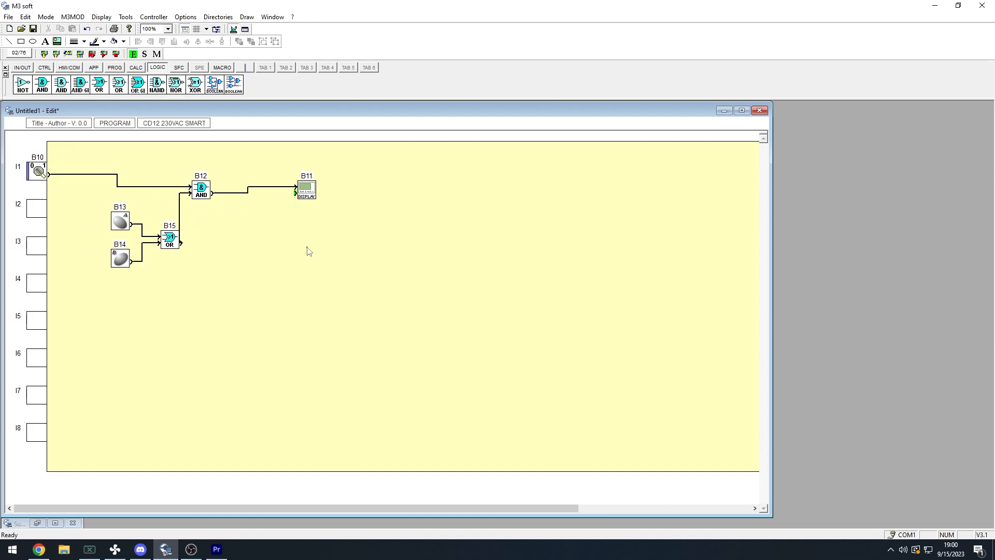
drag(169, 236, 163, 230)
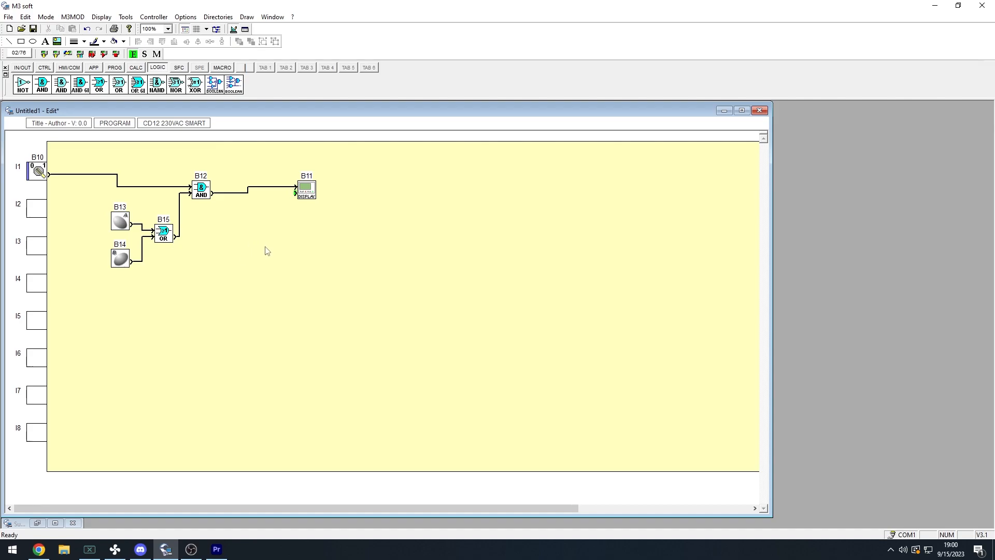
click(145, 54)
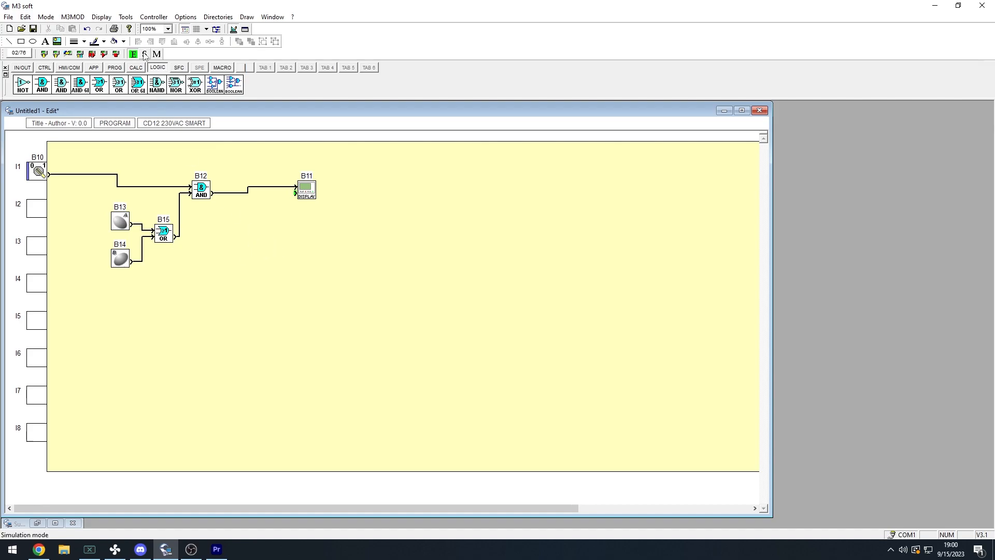
Run the simulation with switch I1 on while both buttons stay off
click(137, 54)
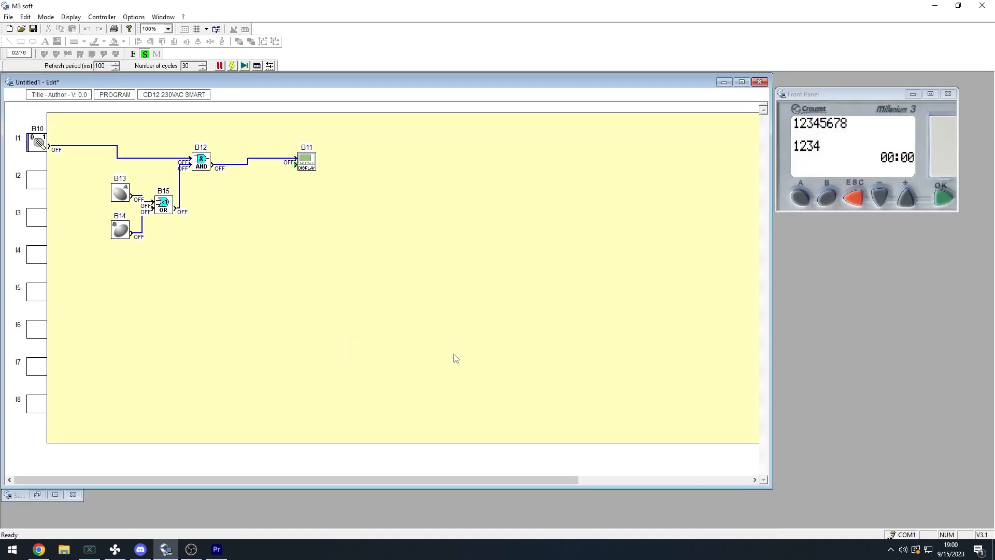
click(38, 143)
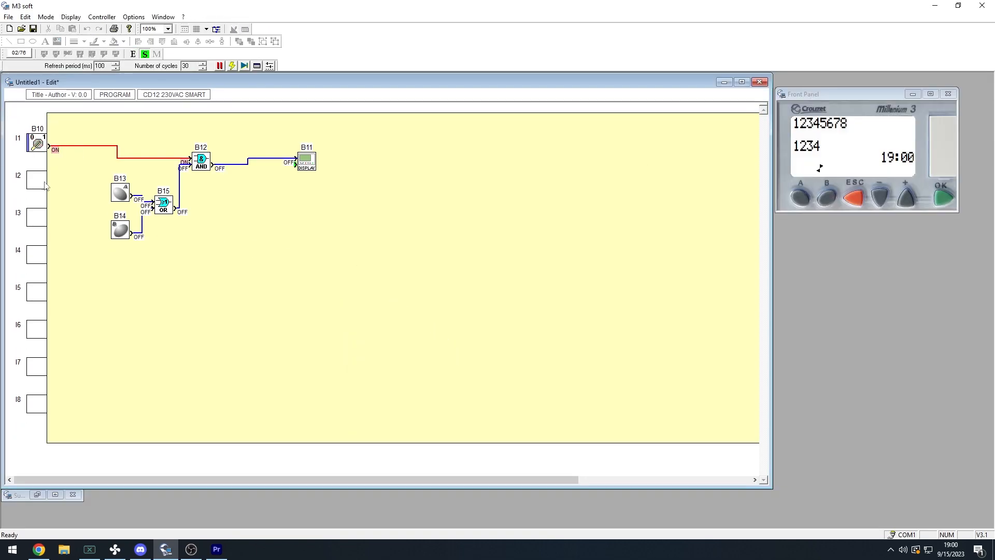
mouse_move(165, 283)
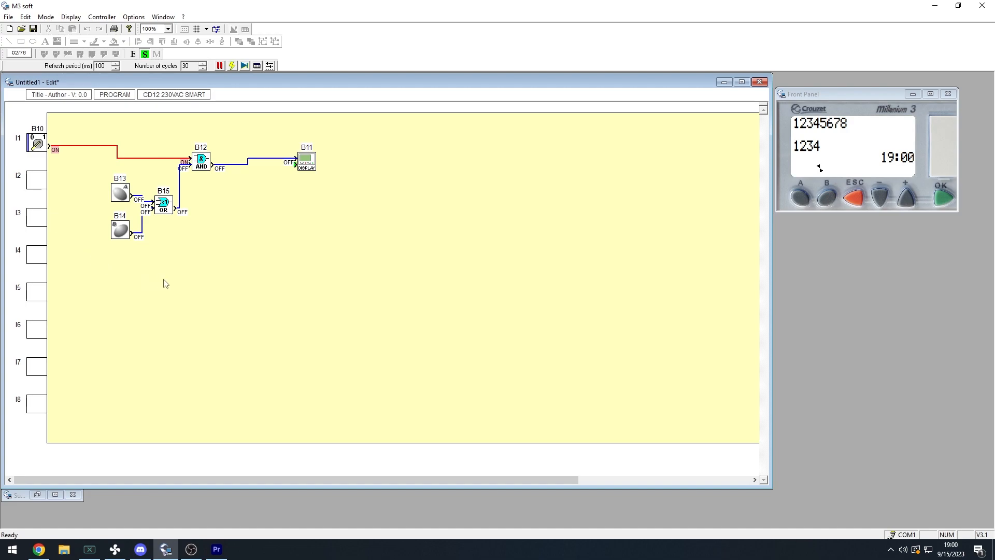